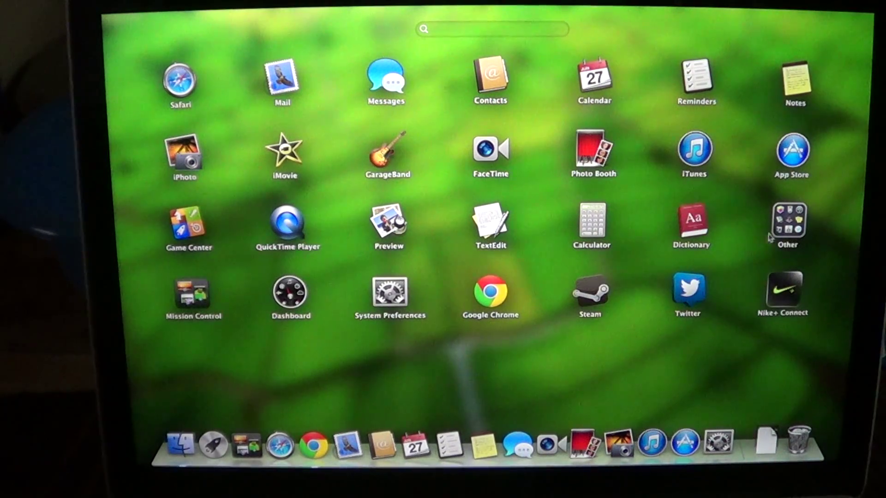
Launch Boot Camp Assistant from the Launchpad Other folder.
left_click(792, 226)
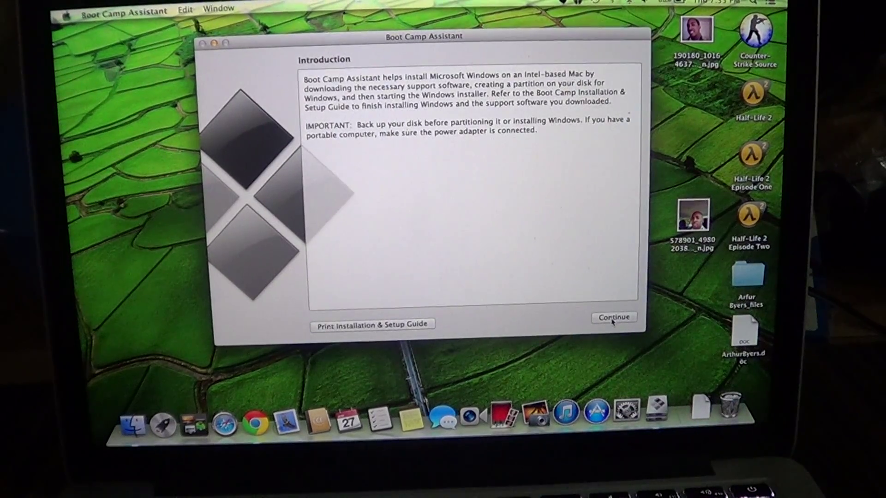
Continue past the introduction to Select Tasks with only remove Windows 7 or later checked.
left_click(614, 317)
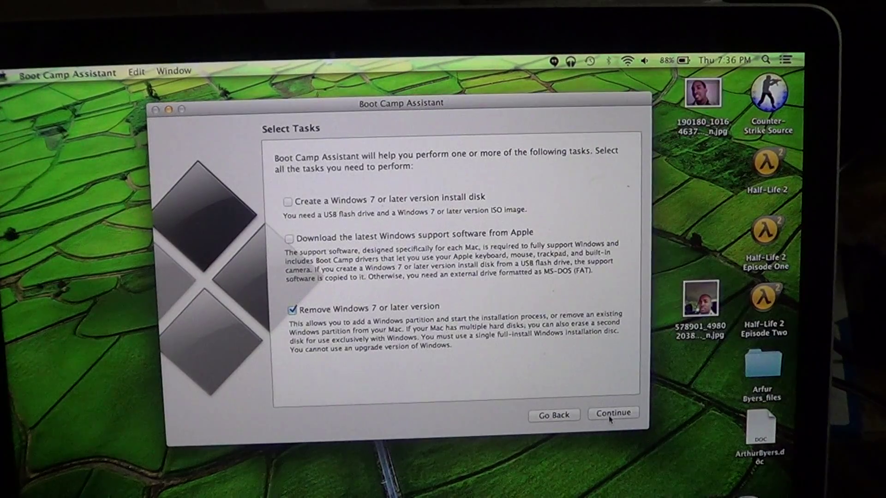
left_click(613, 413)
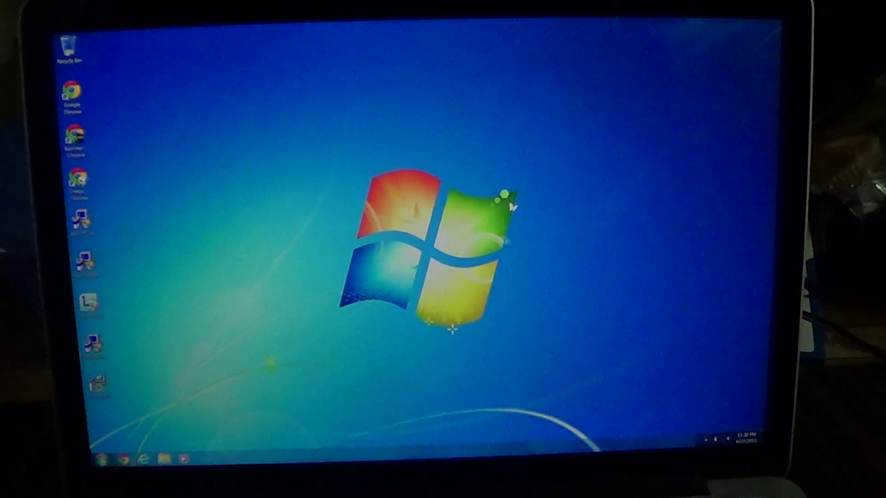
From the Start menu, reach the Windows Experience Index page showing the 5.9 base score.
left_click(92, 461)
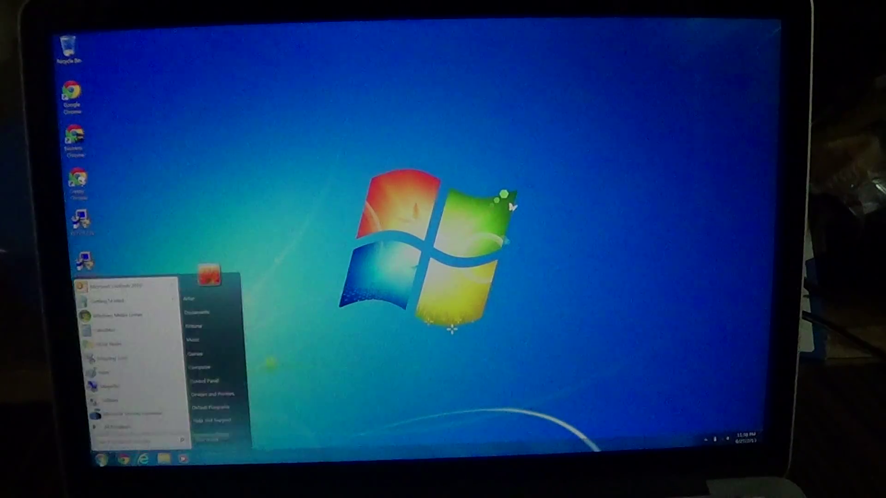
left_click(203, 382)
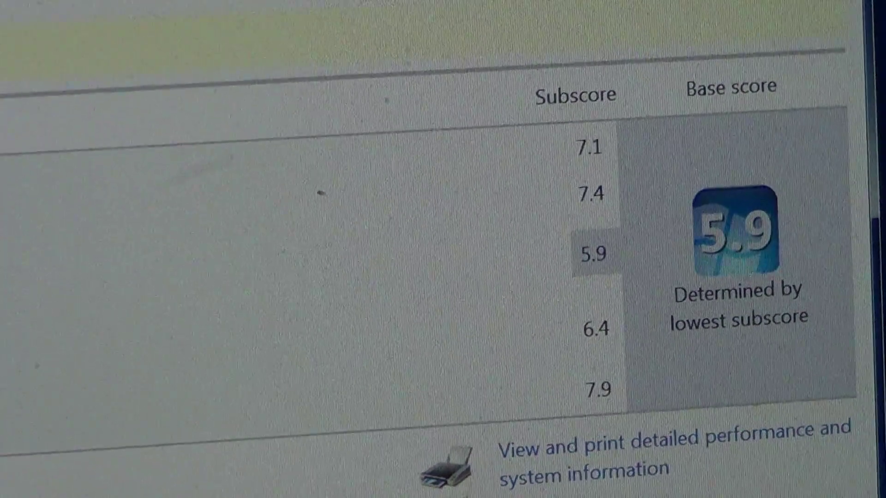
Scroll the Experience Index page past subscores 7.1, 7.4, 5.9, 6.4, 7.9 to the re-run option.
scroll("down", 3)
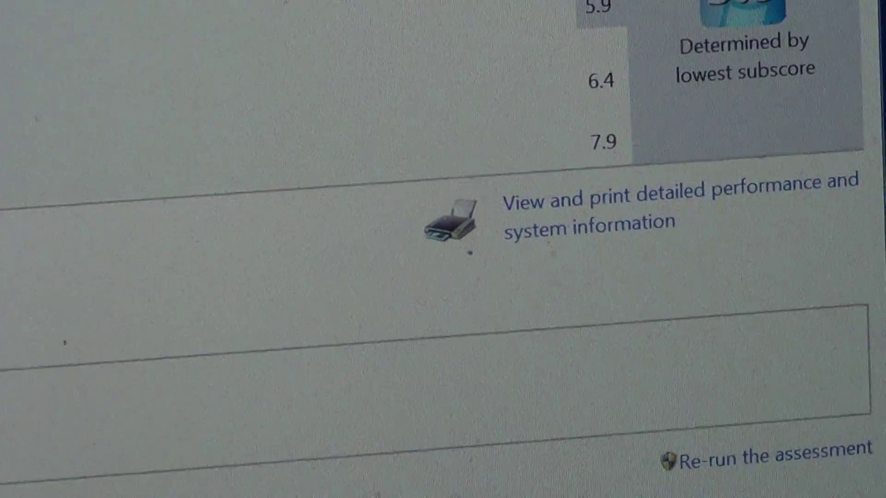